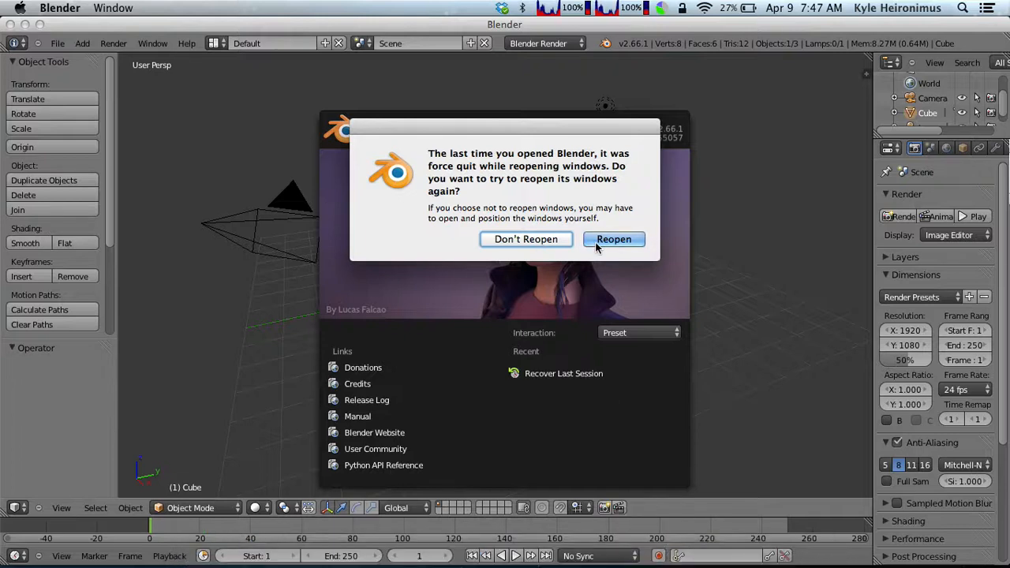
Reopen the last session, view the scene from the top and delete the default cube.
{"action": "left_click", "coordinate": [528, 240]}
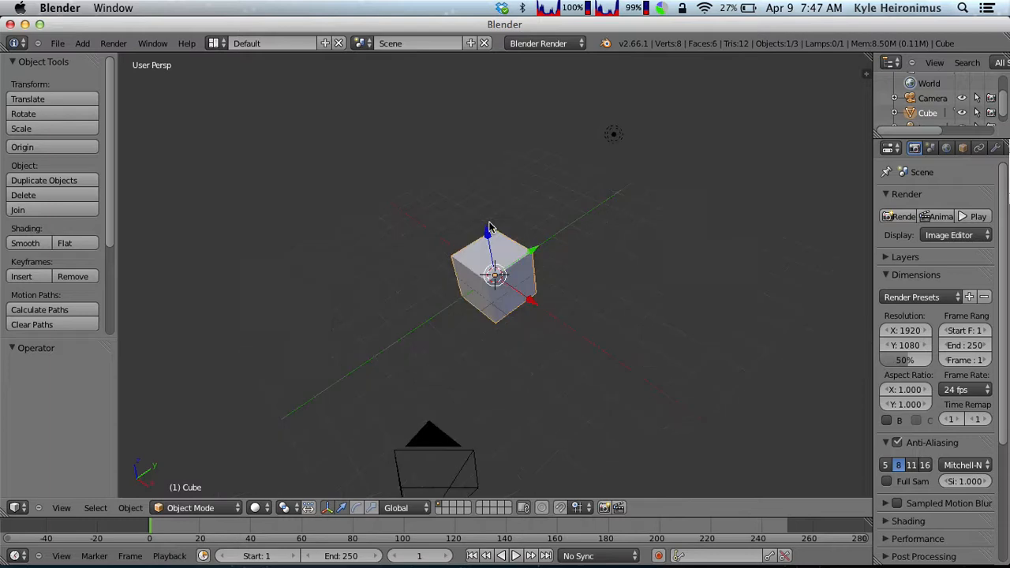
{"action": "key", "text": "7"}
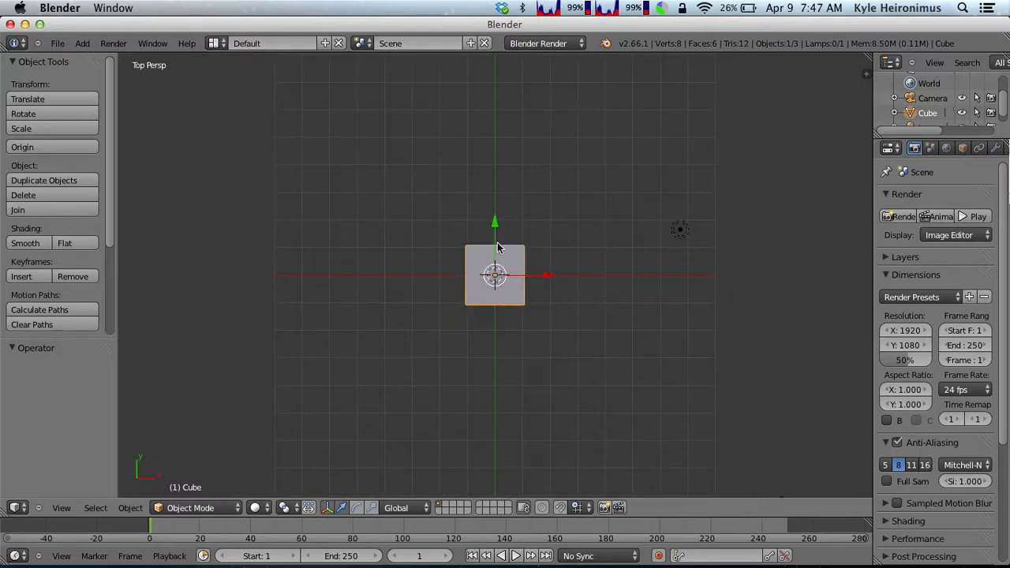
{"action": "left_click", "coordinate": [24, 196]}
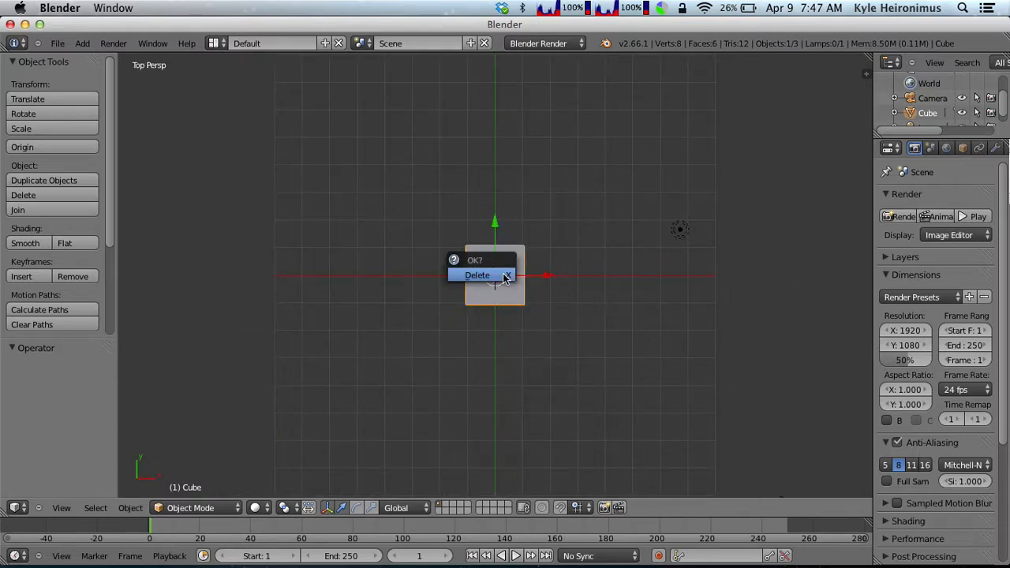
{"action": "left_click", "coordinate": [476, 274]}
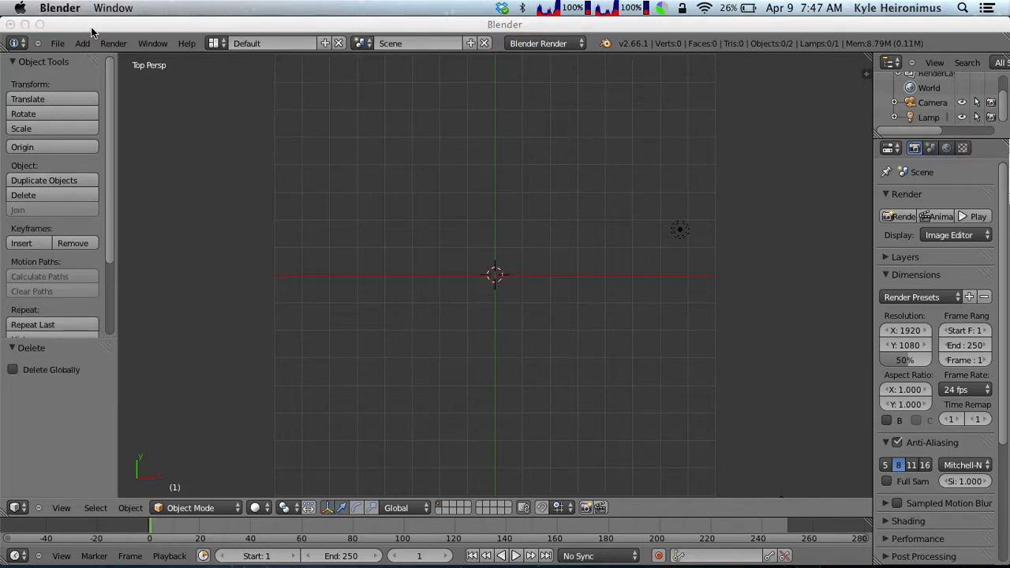
Add a new text object at the scene origin from the Add menu.
{"action": "left_click", "coordinate": [57, 43]}
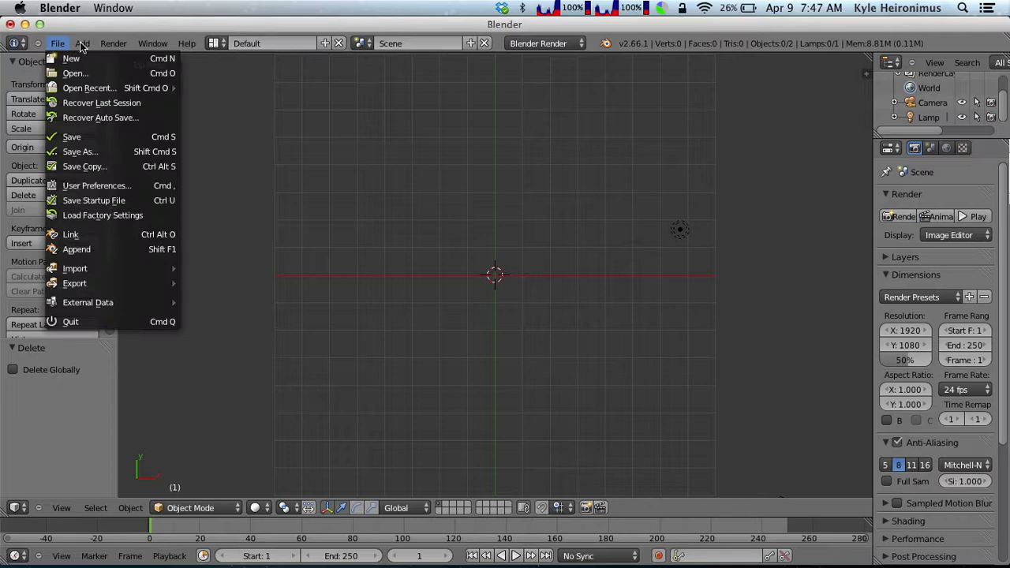
{"action": "left_click", "coordinate": [82, 45]}
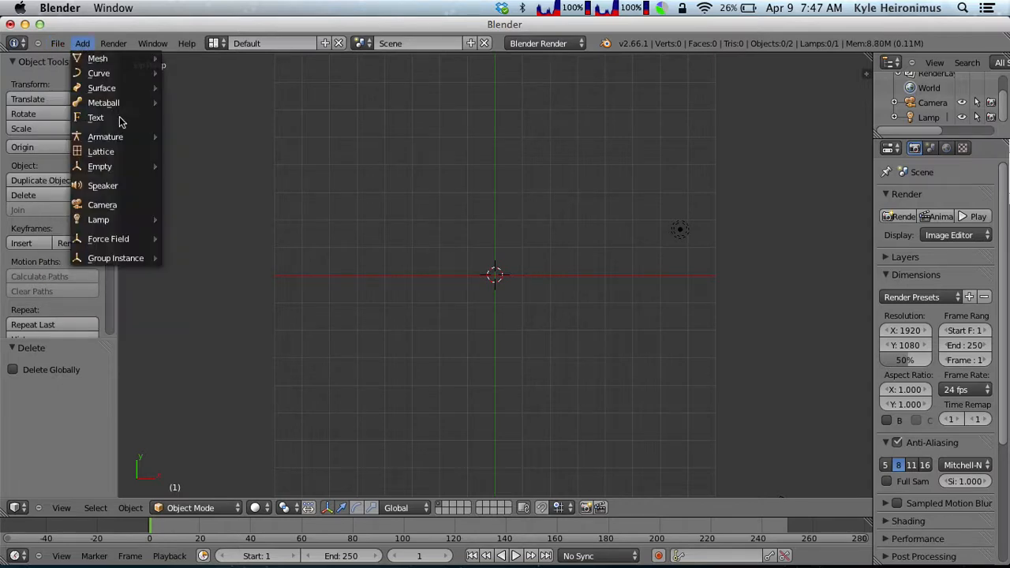
{"action": "left_click", "coordinate": [94, 117]}
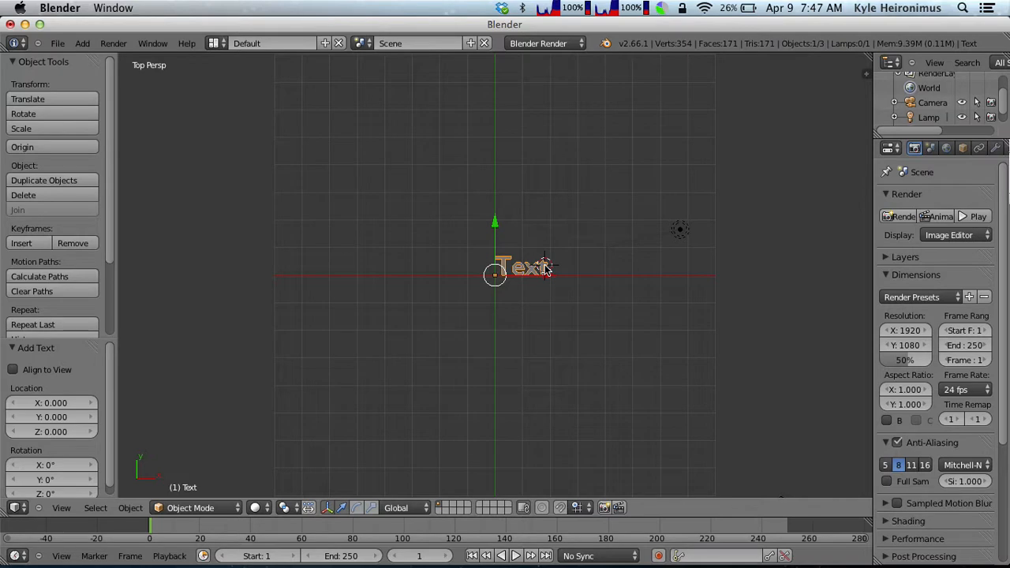
{"action": "mouse_move", "coordinate": [575, 287]}
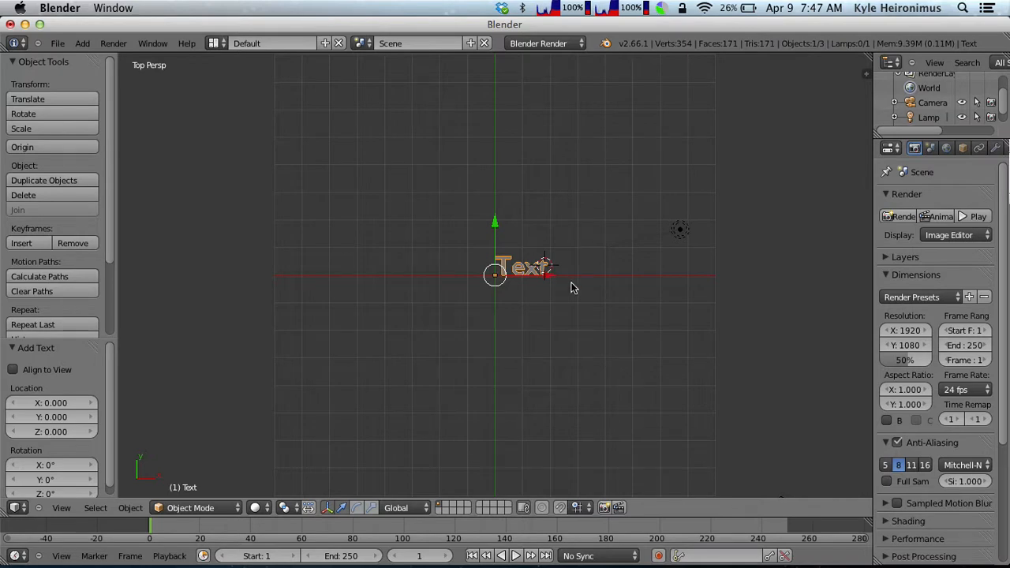
{"action": "mouse_move", "coordinate": [507, 296]}
{"action": "type", "text": "A"}
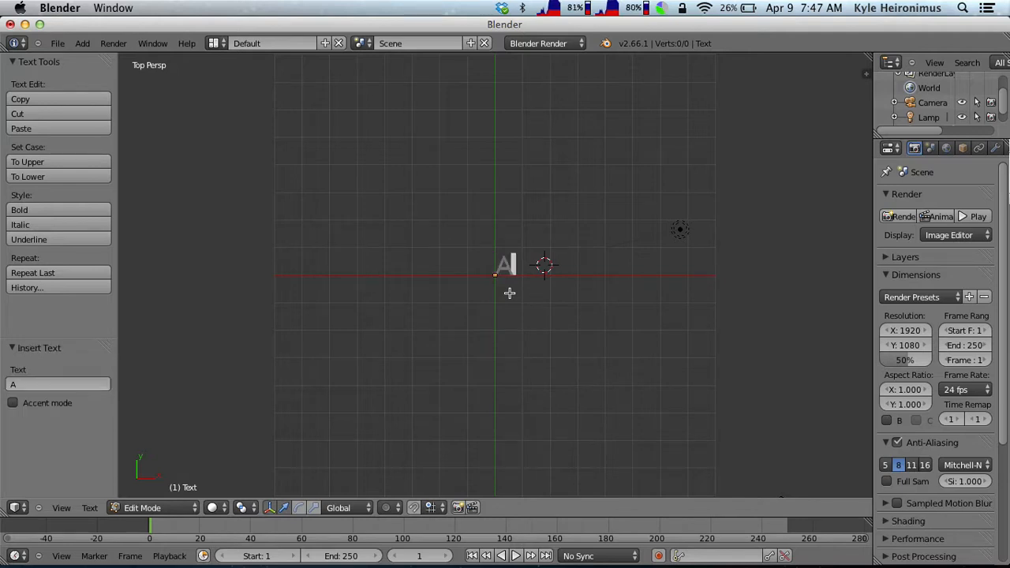
Retype the text object's content so it reads 'Adam'.
{"action": "type", "text": "dam"}
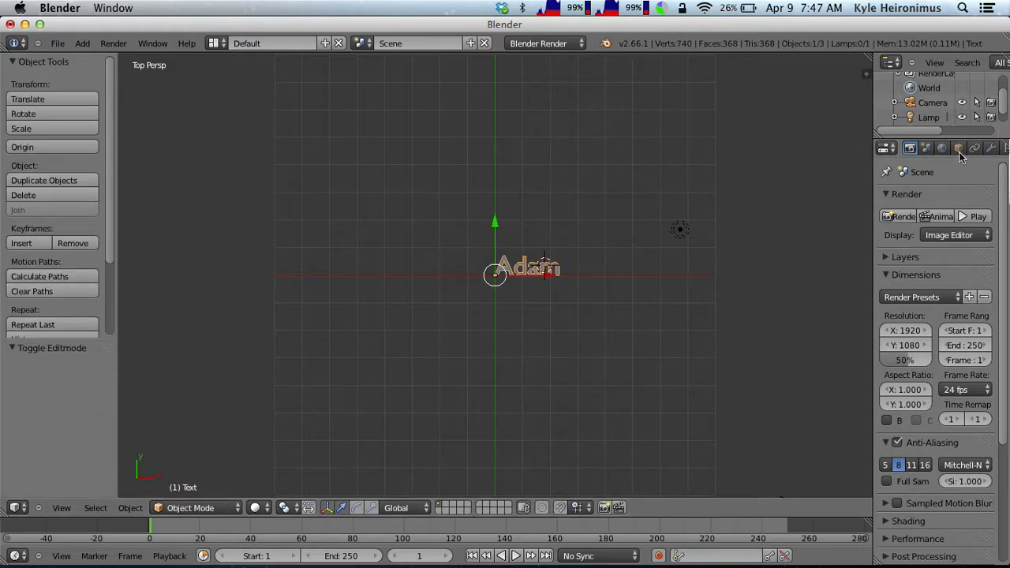
Show the text object's shape and geometry settings in the Properties editor.
{"action": "left_click", "coordinate": [950, 148]}
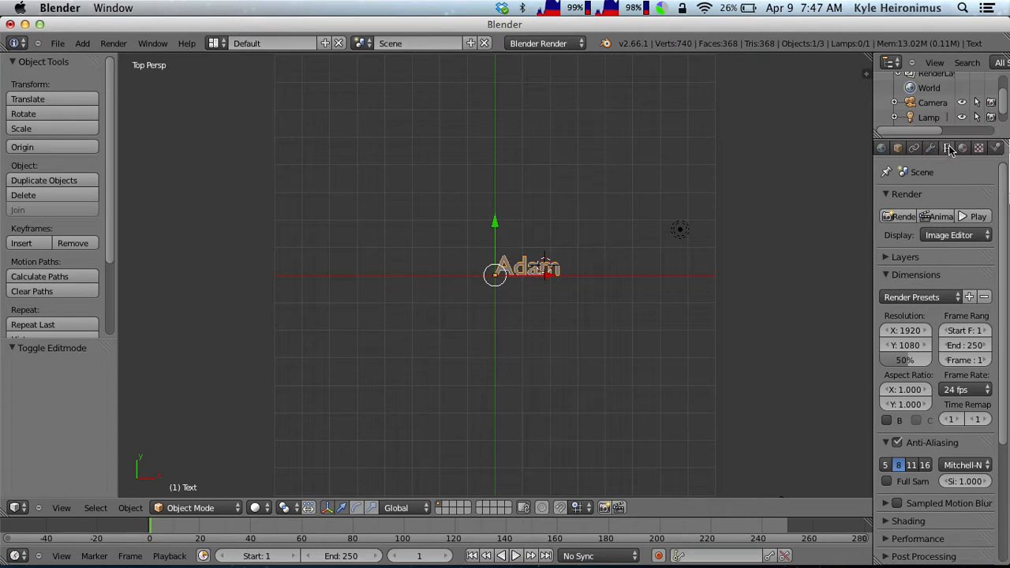
{"action": "left_click", "coordinate": [947, 149]}
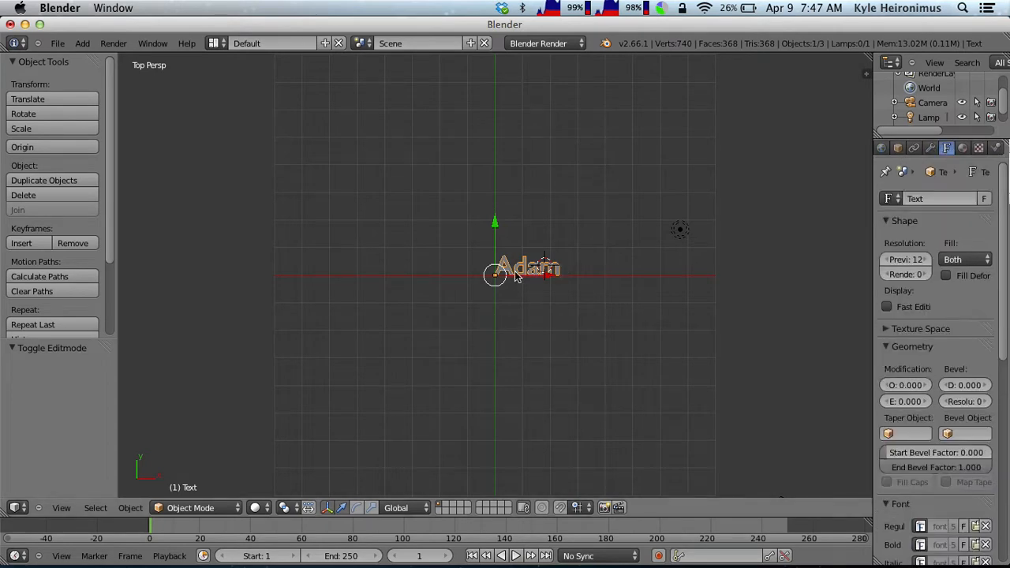
{"action": "mouse_move", "coordinate": [520, 281]}
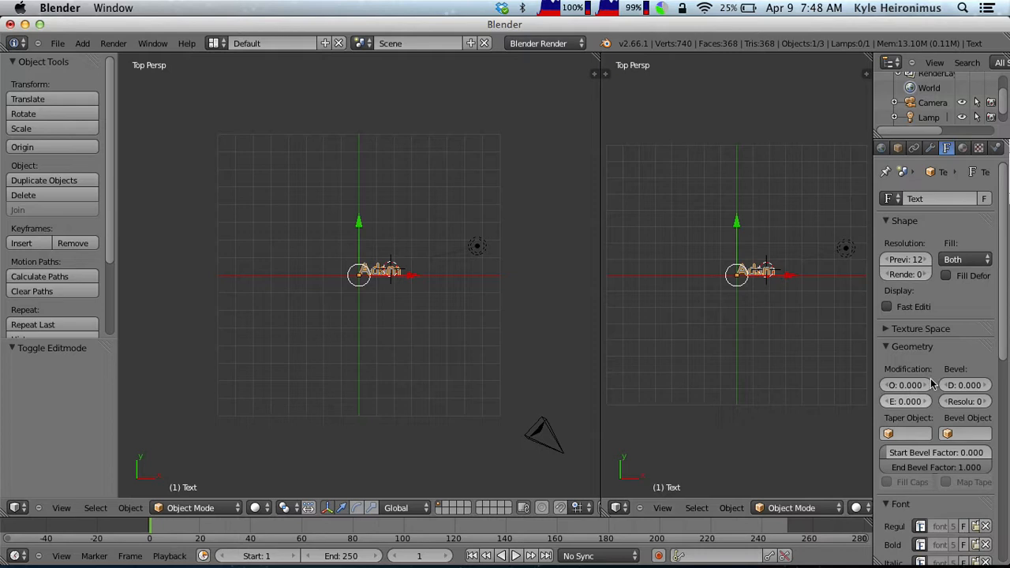
Give the 'Adam' text an extrude depth of 1.000 in the Geometry panel.
{"action": "left_click", "coordinate": [906, 401]}
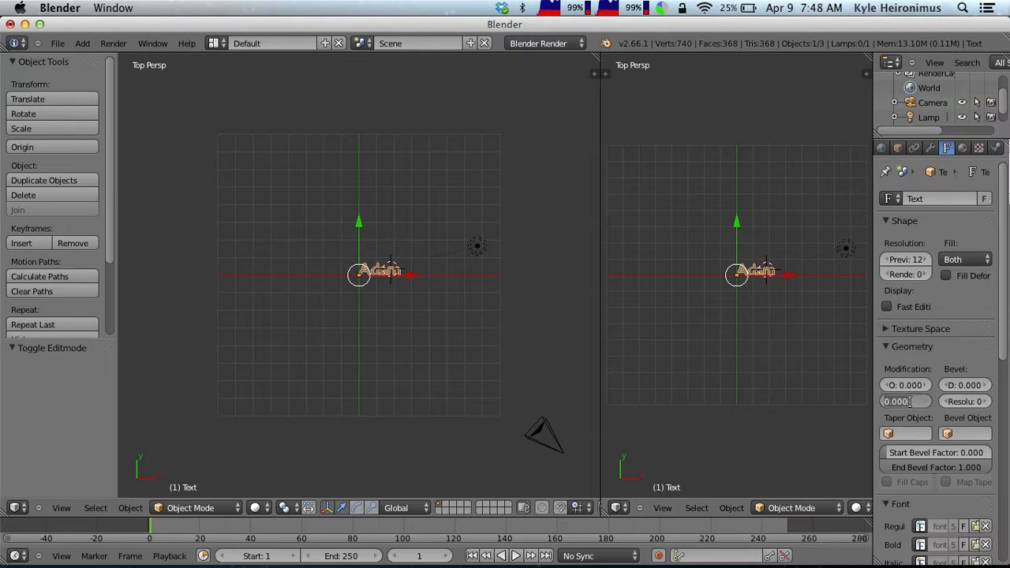
{"action": "left_click", "coordinate": [896, 401]}
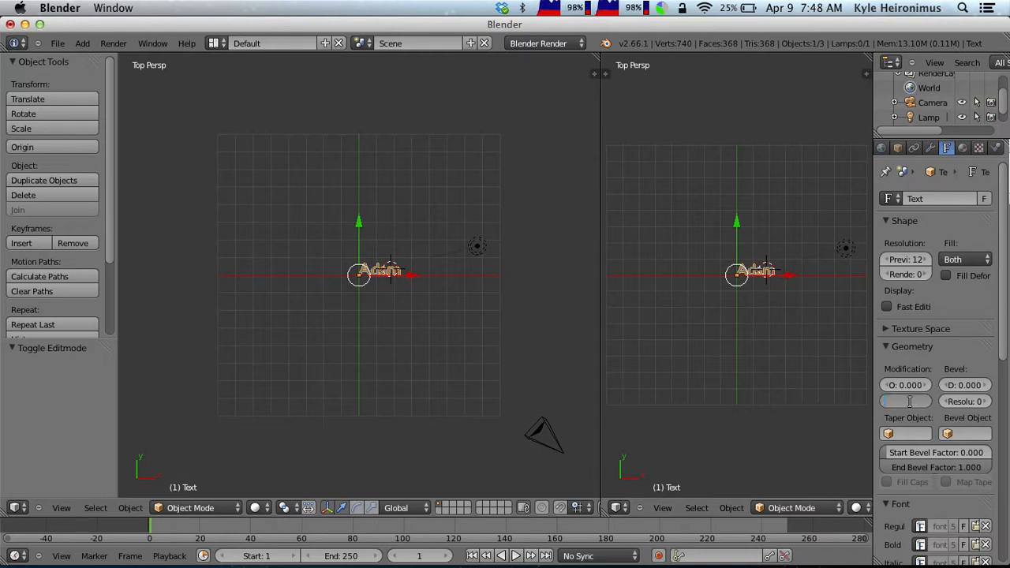
{"action": "left_click", "coordinate": [905, 401]}
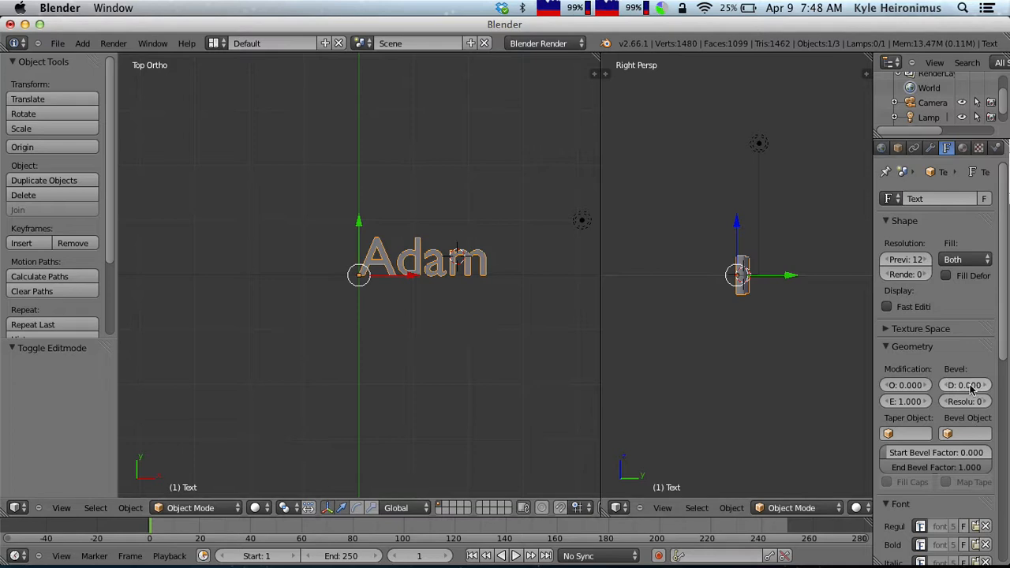
Set the text's bevel depth to 0.2, then reduce it to 0.02.
{"action": "left_click", "coordinate": [964, 385]}
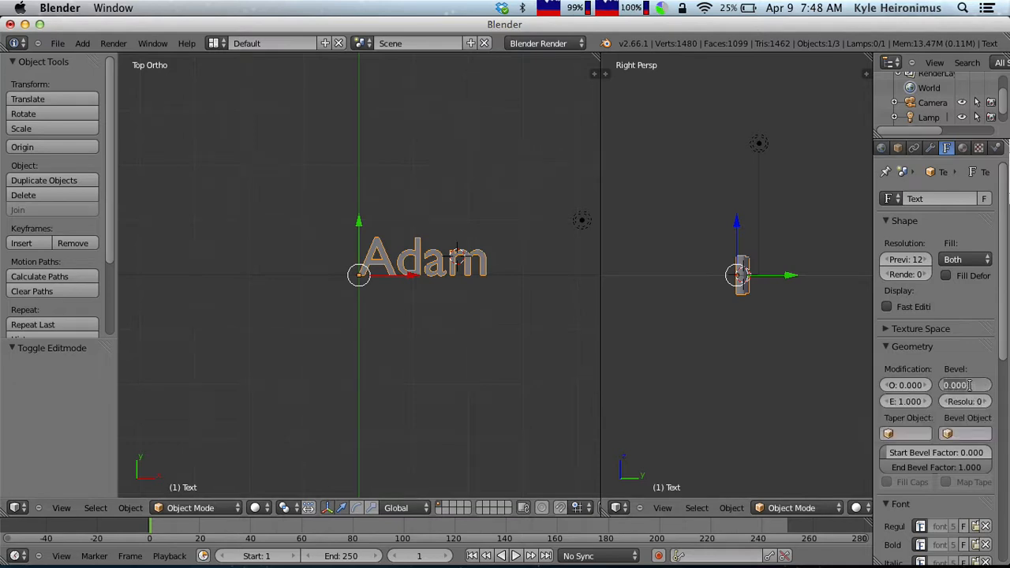
{"action": "left_click", "coordinate": [964, 385]}
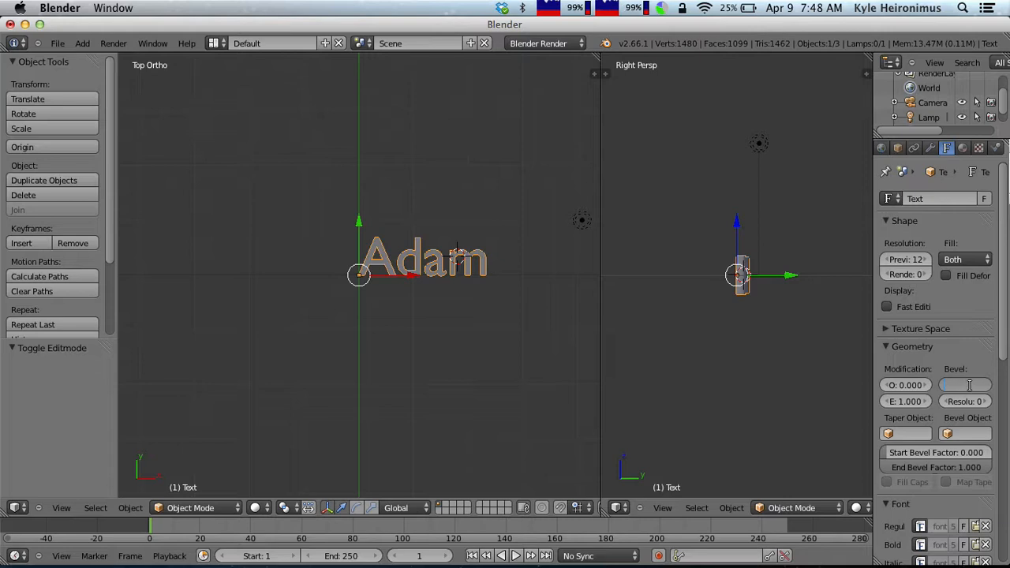
{"action": "type", "text": "0.2"}
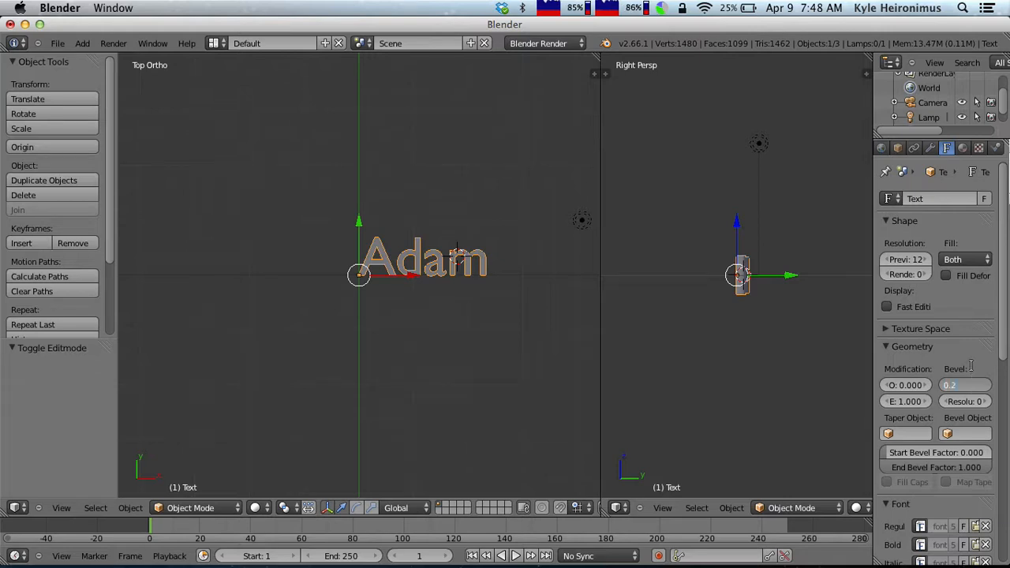
{"action": "type", "text": "0.200"}
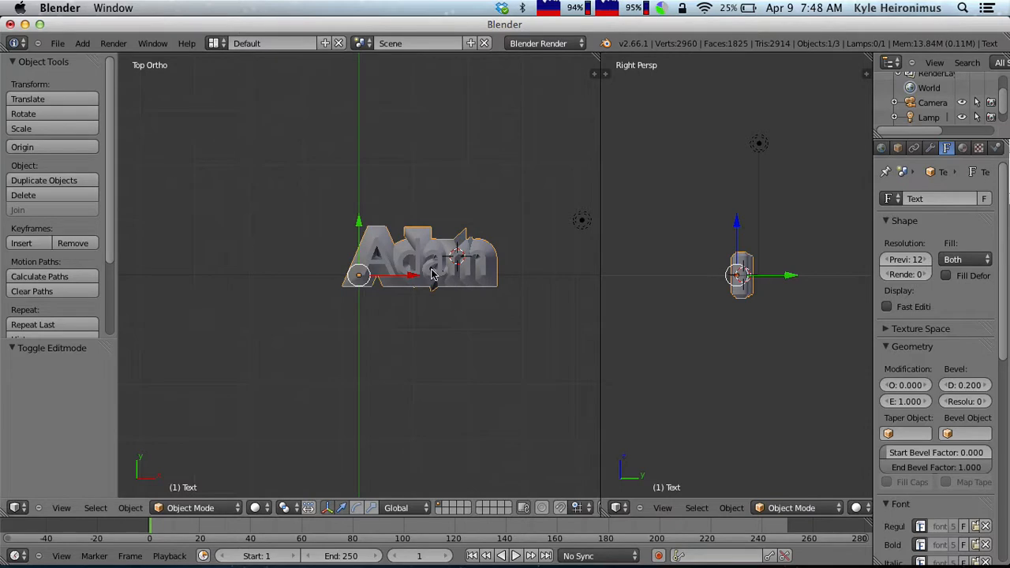
{"action": "left_click", "coordinate": [964, 385]}
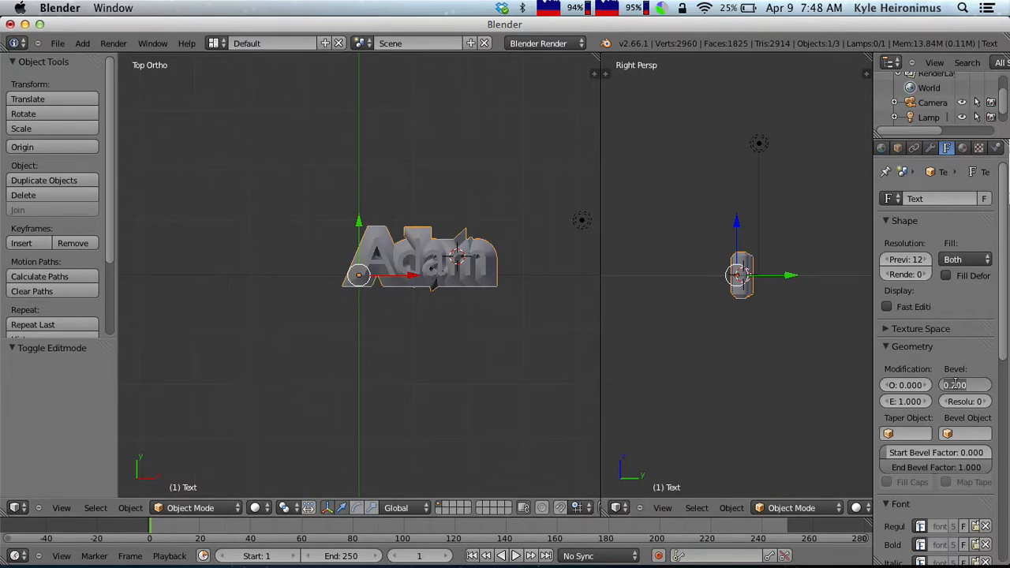
{"action": "left_click", "coordinate": [954, 385]}
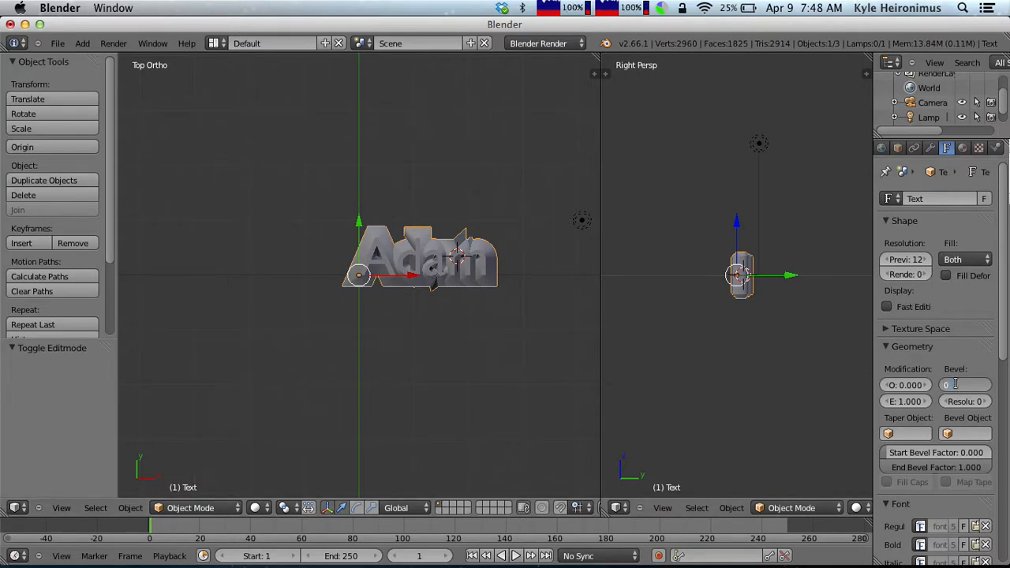
{"action": "type", "text": "0.020"}
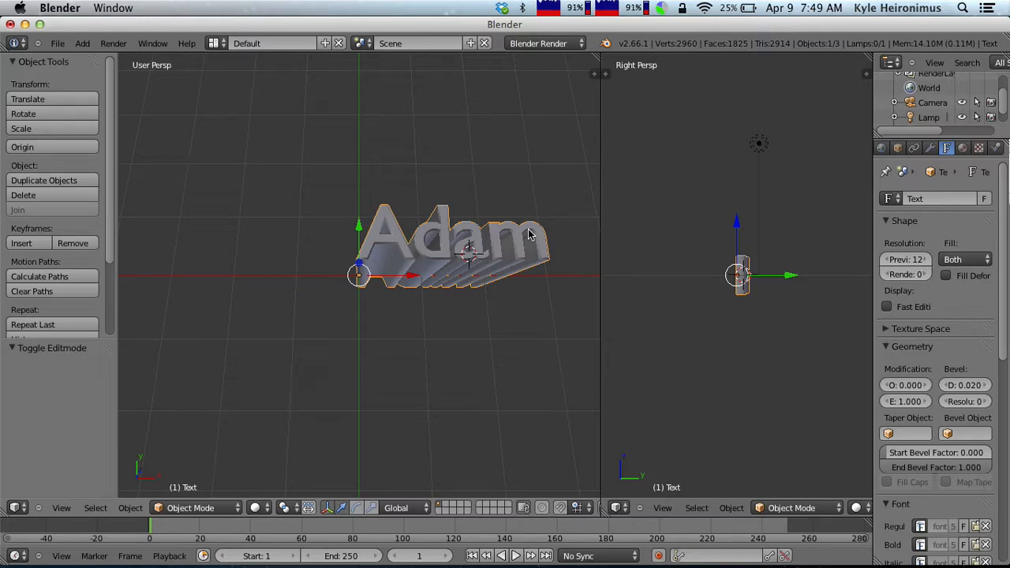
Return to the top view and bring up the Convert To choices for the text.
{"action": "key", "text": "Tab"}
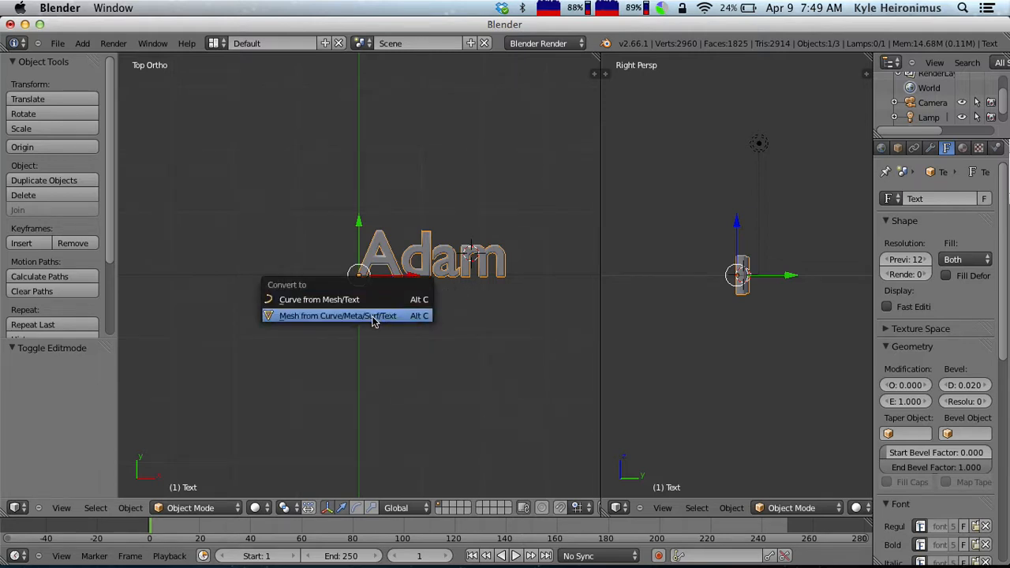
{"action": "mouse_move", "coordinate": [373, 316]}
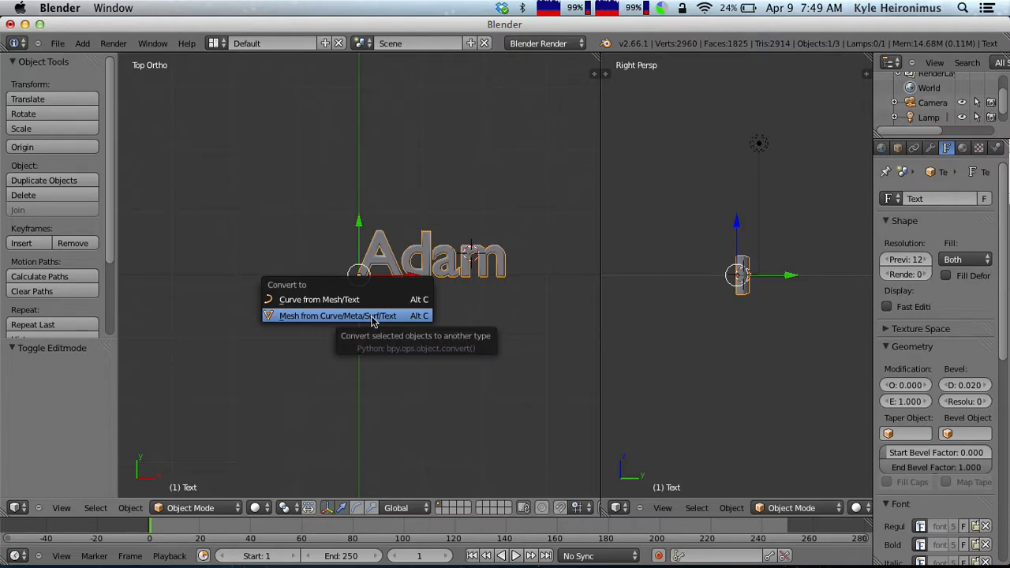
Convert 'Adam' into a mesh and enter Edit Mode on its vertices.
{"action": "left_click", "coordinate": [338, 315]}
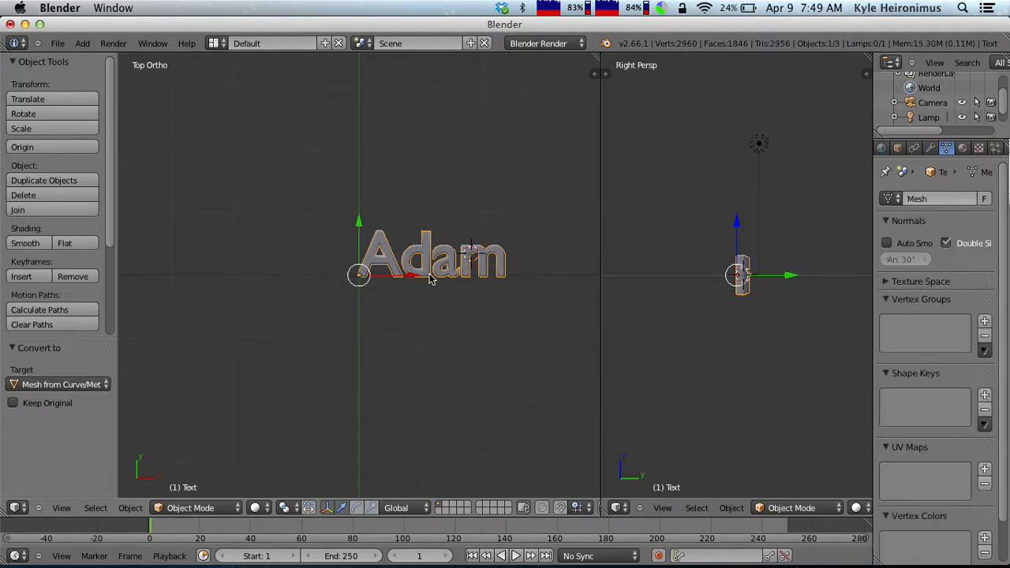
{"action": "key", "text": "Tab"}
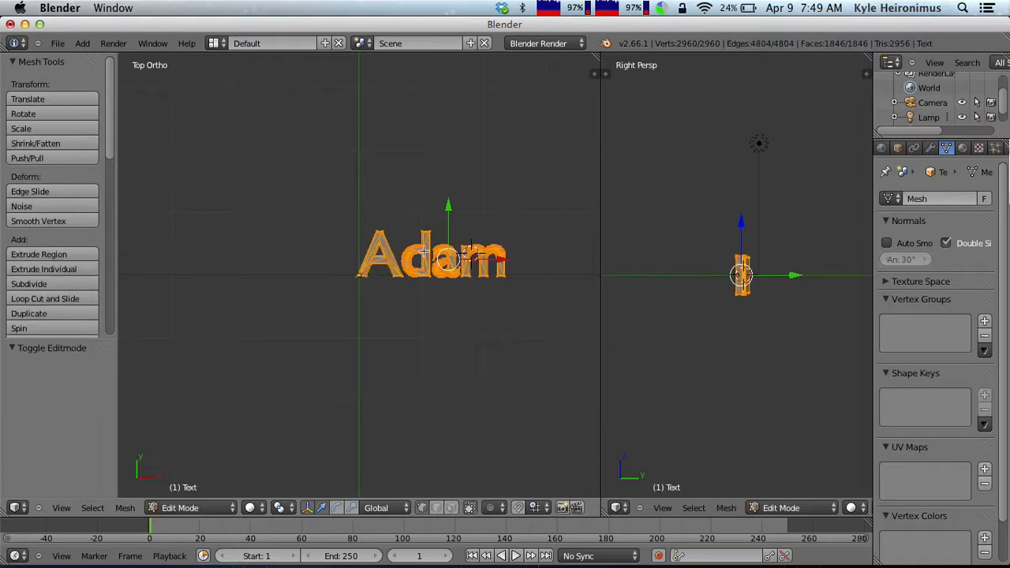